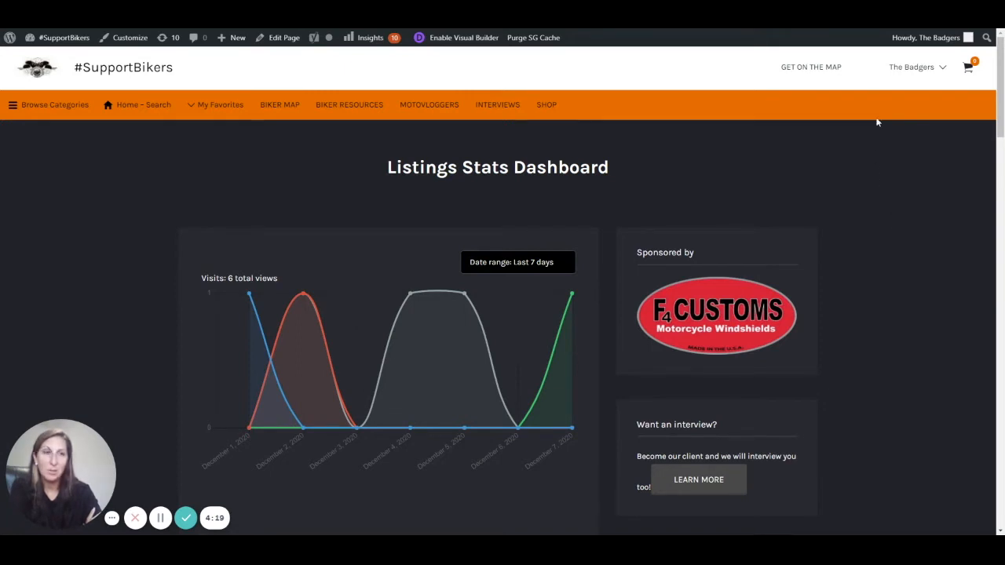
{"action": "left_click", "coordinate": [917, 66]}
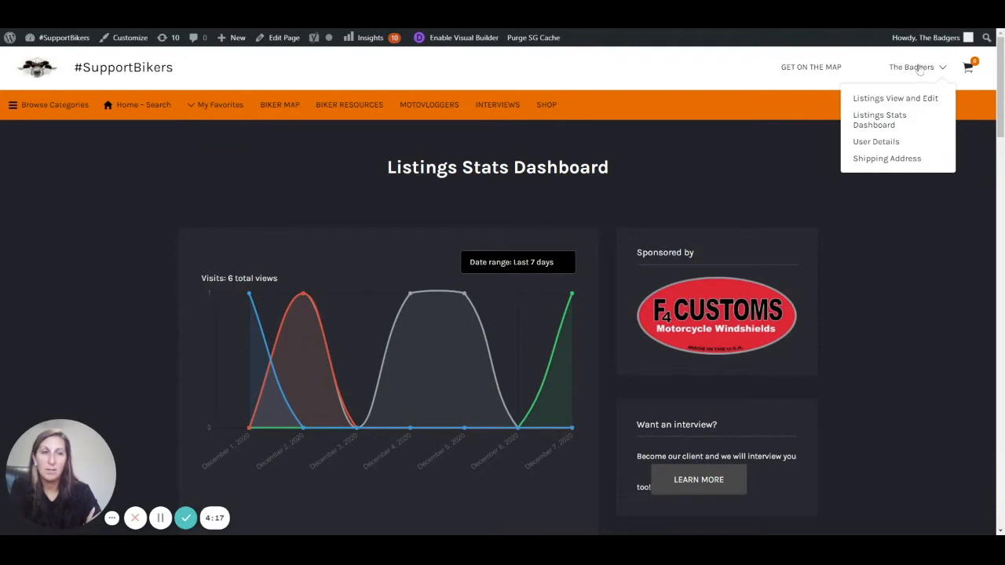
{"action": "mouse_move", "coordinate": [890, 66]}
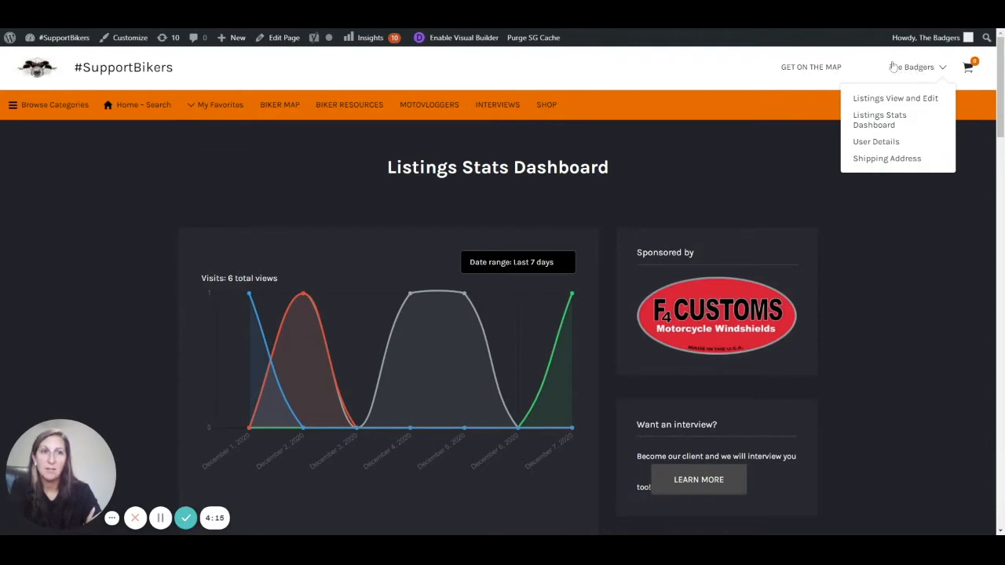
{"action": "mouse_move", "coordinate": [934, 81]}
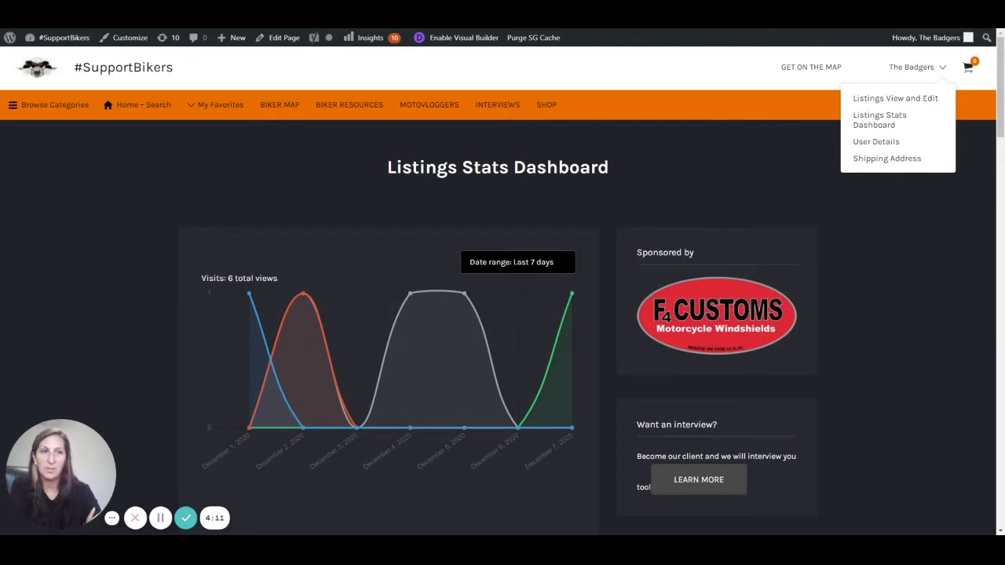
{"action": "mouse_move", "coordinate": [933, 72]}
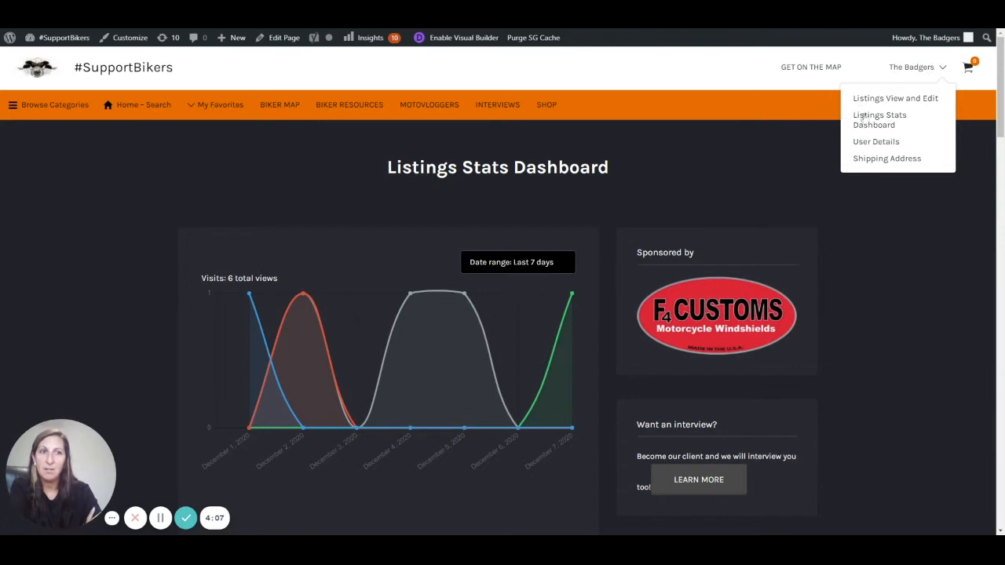
{"action": "mouse_move", "coordinate": [902, 128]}
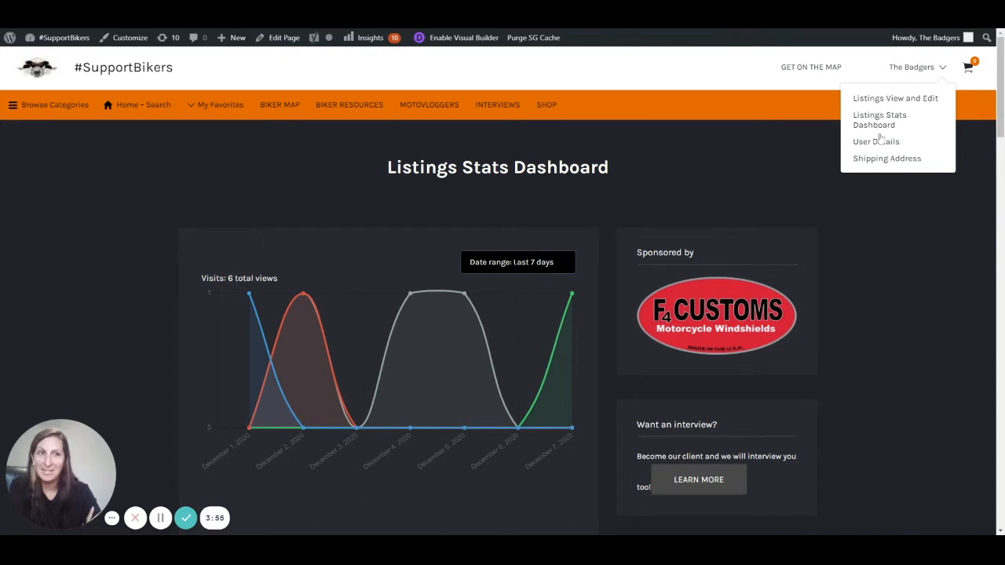
{"action": "mouse_move", "coordinate": [885, 126]}
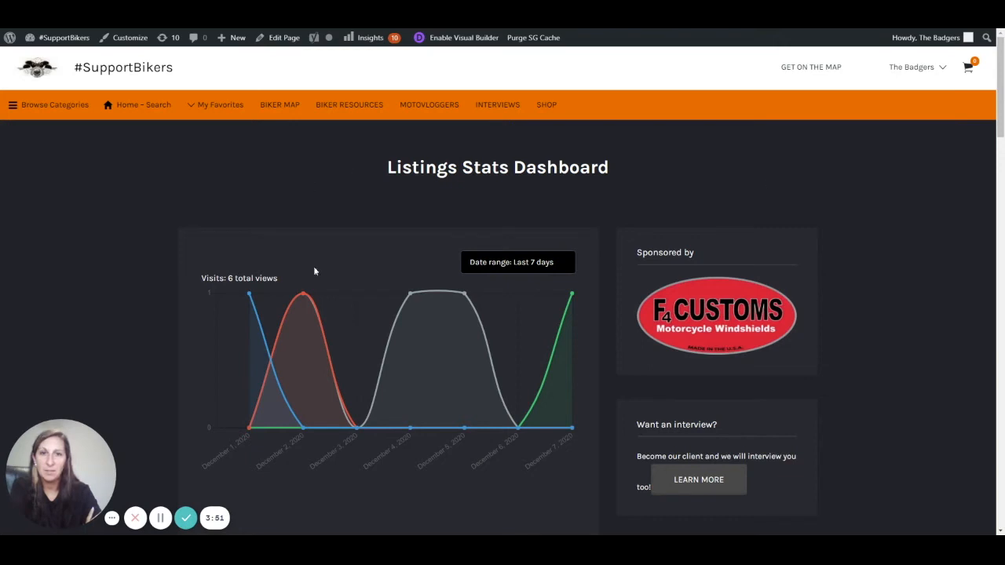
{"action": "mouse_move", "coordinate": [515, 298]}
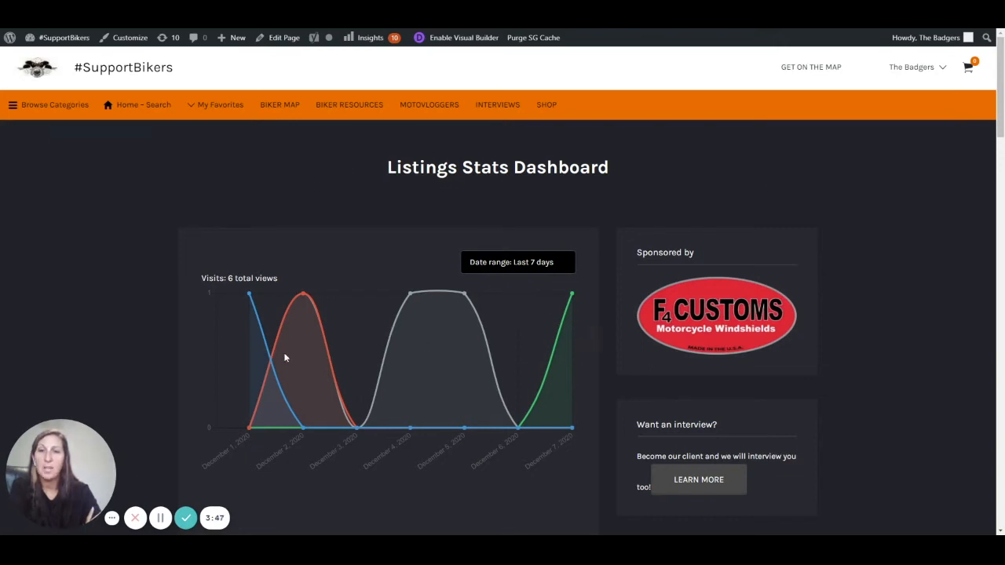
{"action": "mouse_move", "coordinate": [270, 298]}
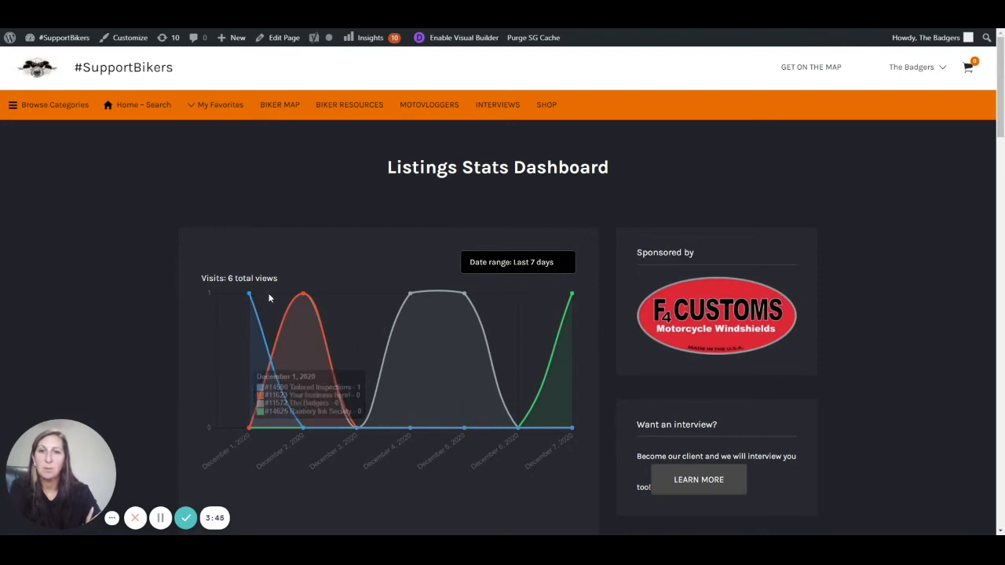
{"action": "mouse_move", "coordinate": [412, 298]}
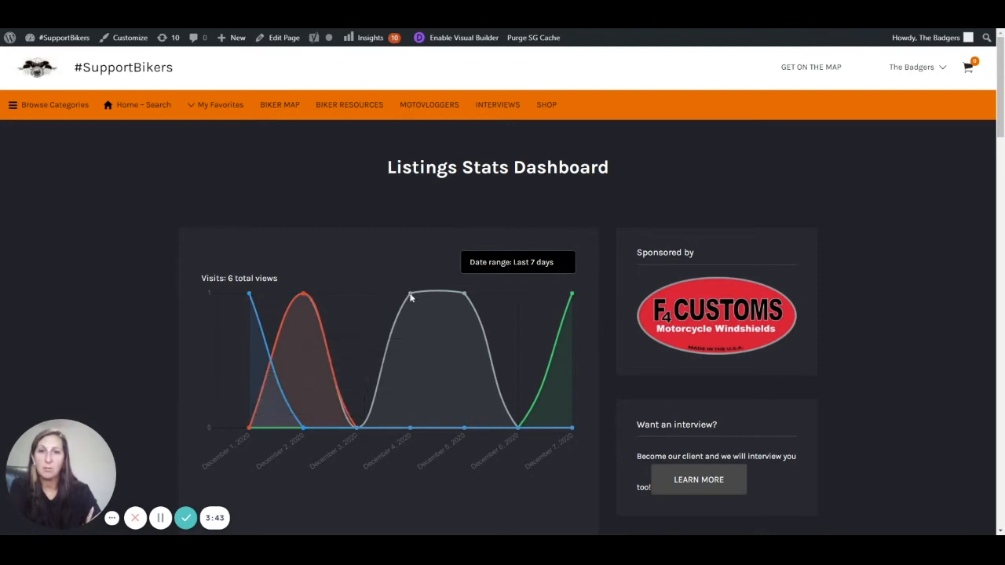
{"action": "mouse_move", "coordinate": [465, 294]}
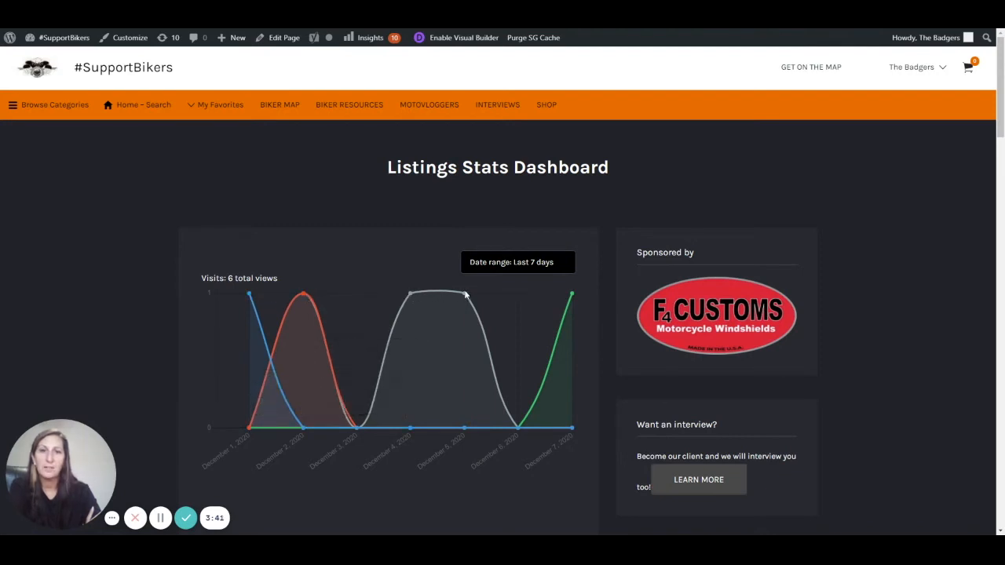
{"action": "scroll", "scroll_direction": "down", "scroll_amount": 3}
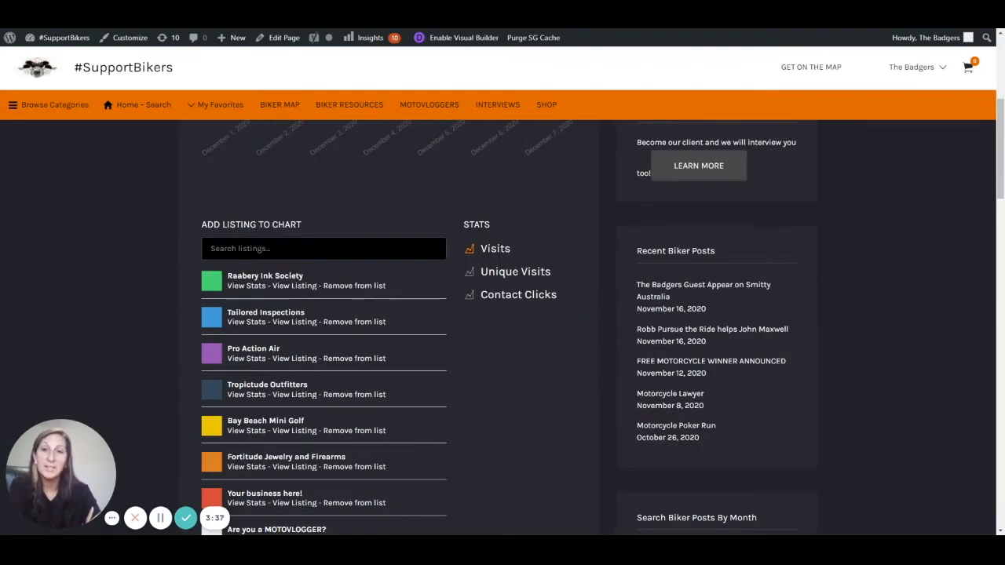
{"action": "mouse_move", "coordinate": [599, 303]}
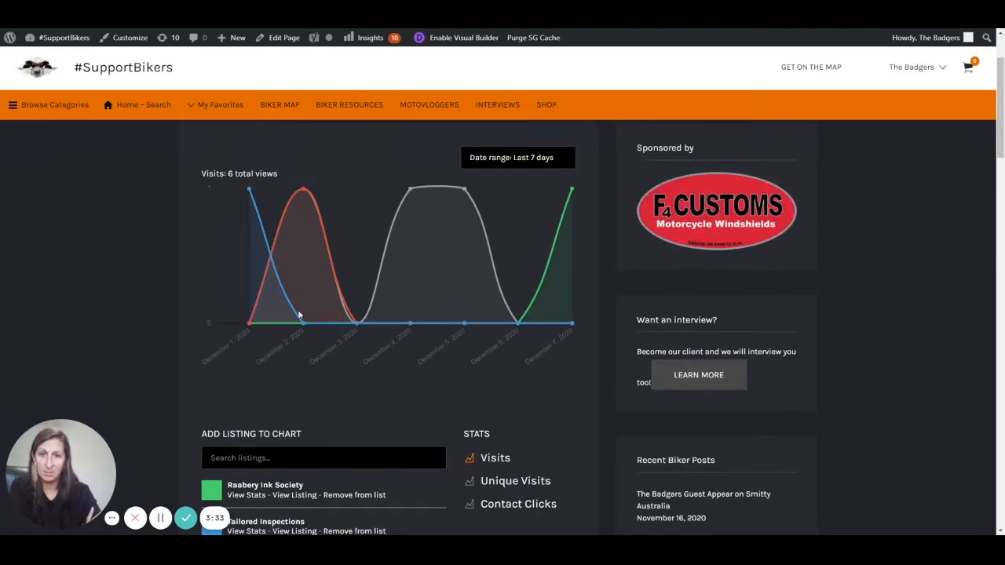
{"action": "mouse_move", "coordinate": [405, 318]}
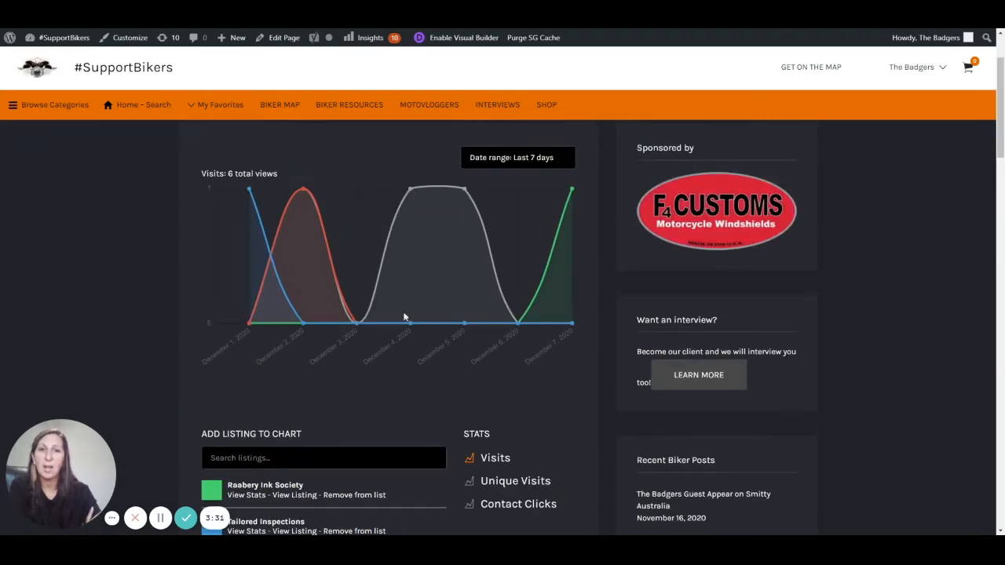
{"action": "left_click", "coordinate": [516, 157]}
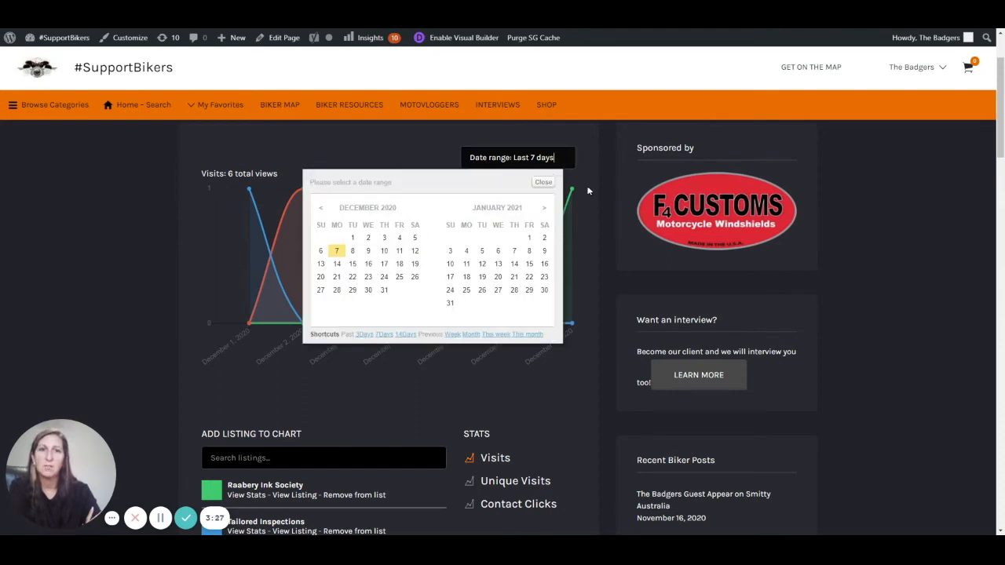
{"action": "left_click", "coordinate": [543, 182]}
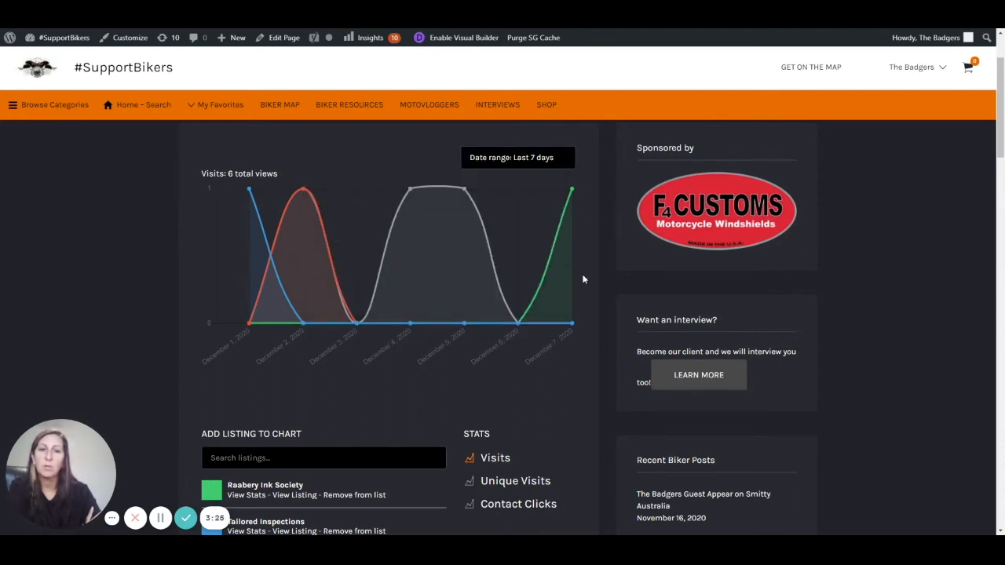
{"action": "scroll", "scroll_direction": "down", "scroll_amount": 3}
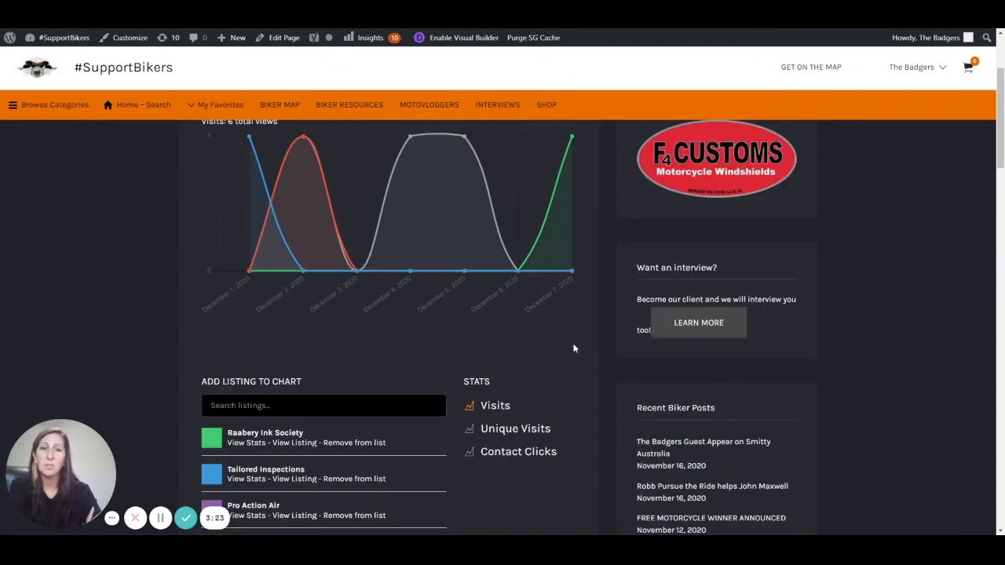